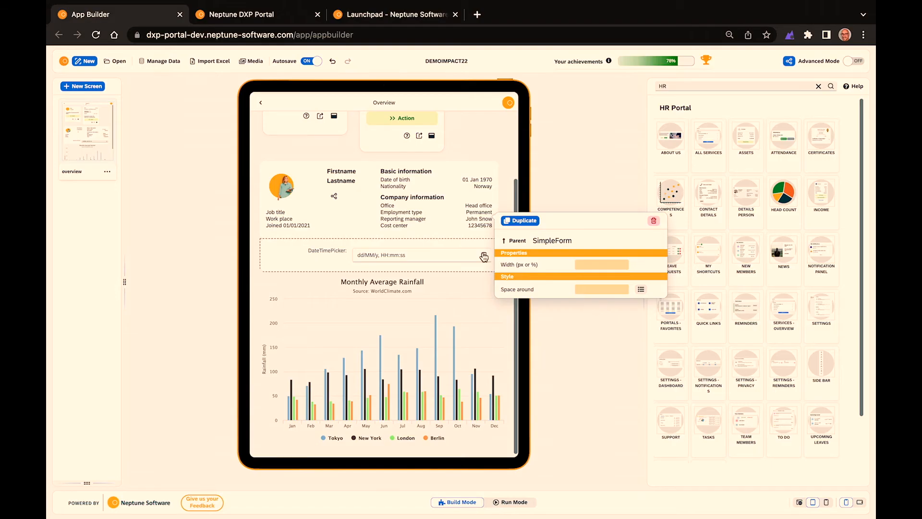
Step: Select the DateTimePicker label to inspect its properties
{"action": "left_click", "coordinate": [330, 251]}
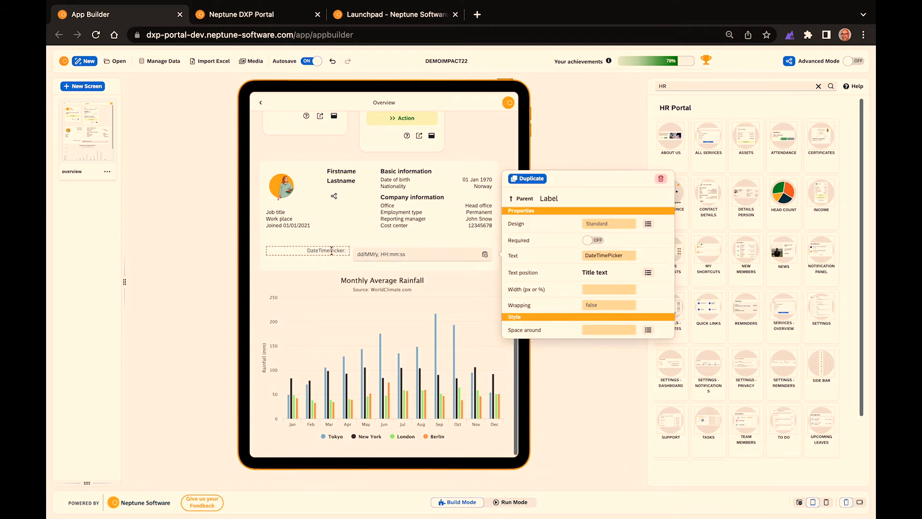
{"action": "mouse_move", "coordinate": [575, 273]}
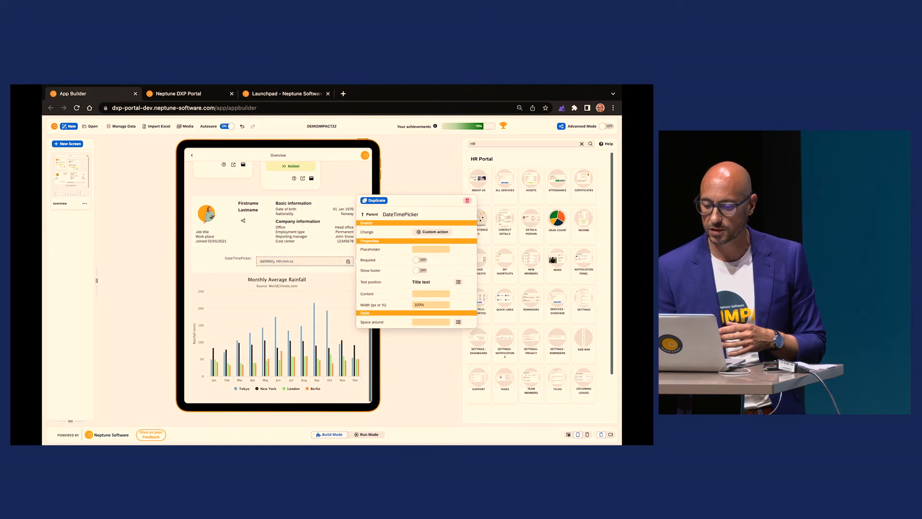
{"action": "mouse_move", "coordinate": [306, 250]}
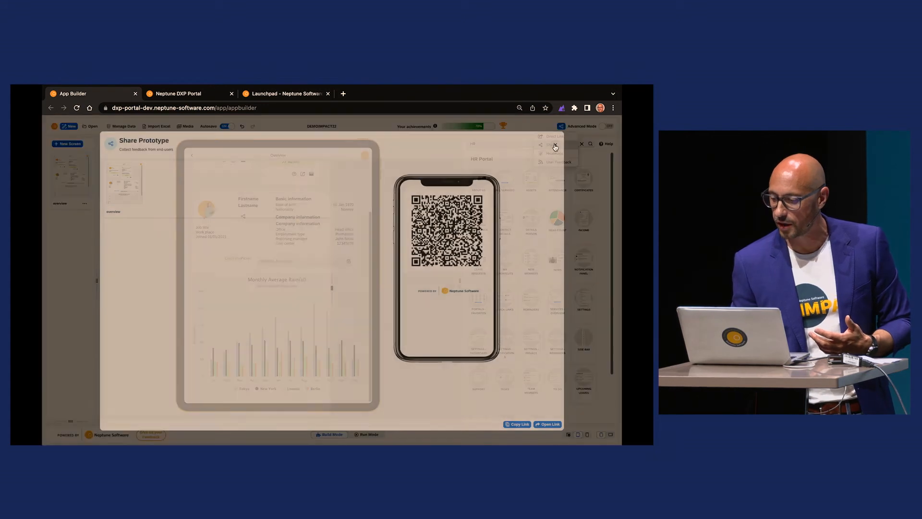
Step: Dismiss the Share Prototype QR code view to return to the Overview canvas
{"action": "left_click", "coordinate": [582, 144]}
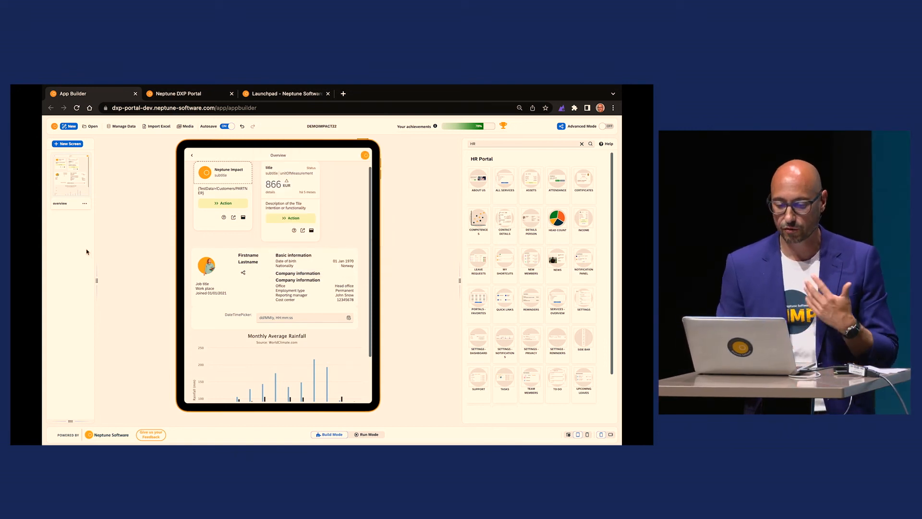
Step: Open AI App Builder (BETA) and bring up the image file chooser for a sketch
{"action": "left_click", "coordinate": [67, 144]}
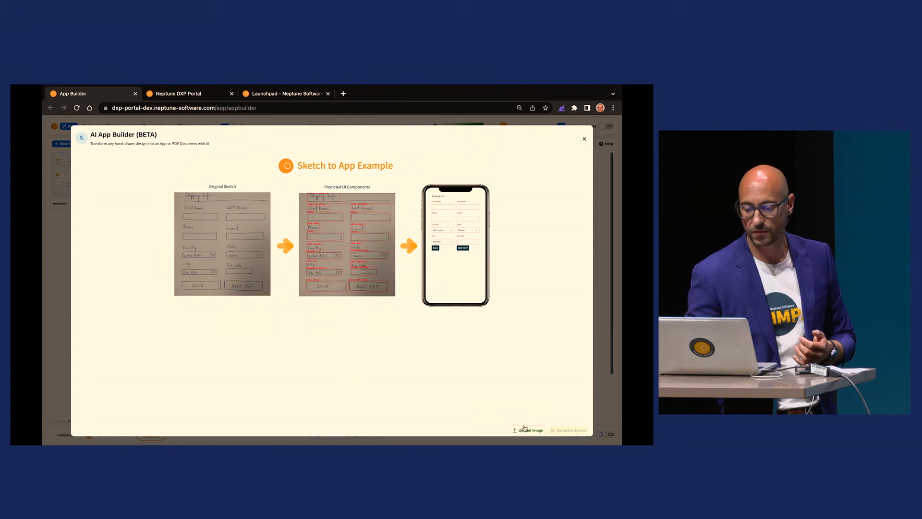
{"action": "left_click", "coordinate": [525, 430]}
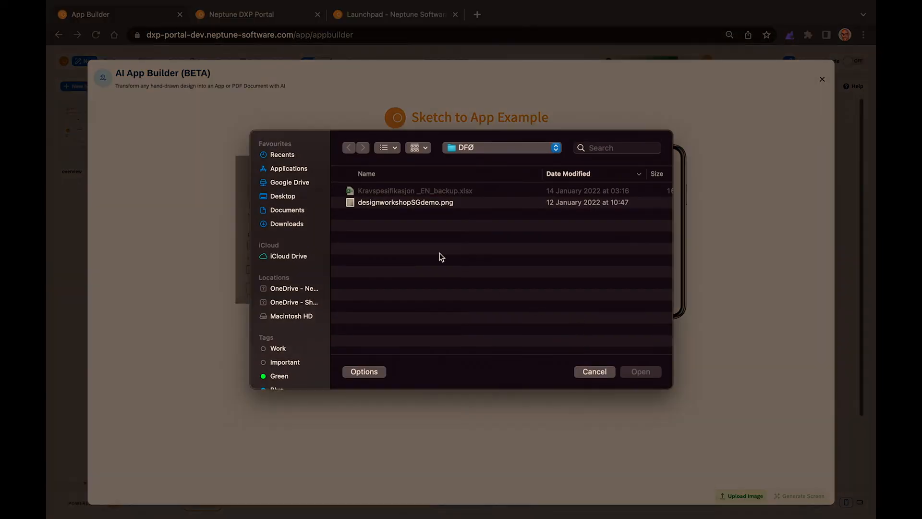